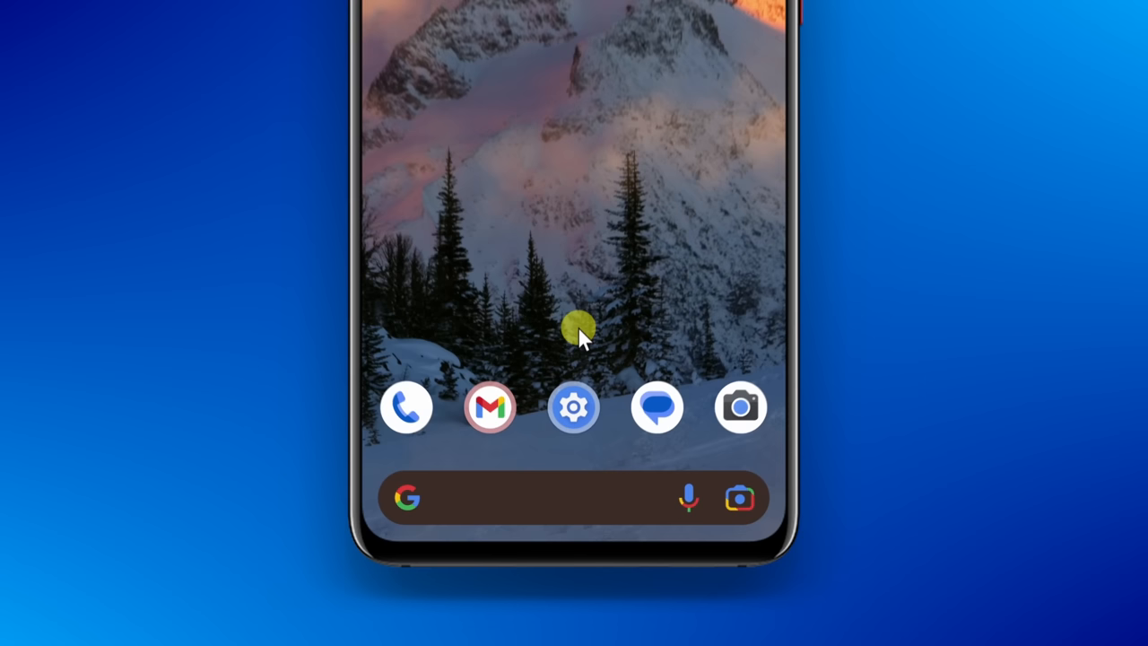
Step: Open Settings, go to About phone, and scroll to the build number
{"action": "left_click", "coordinate": [572, 406]}
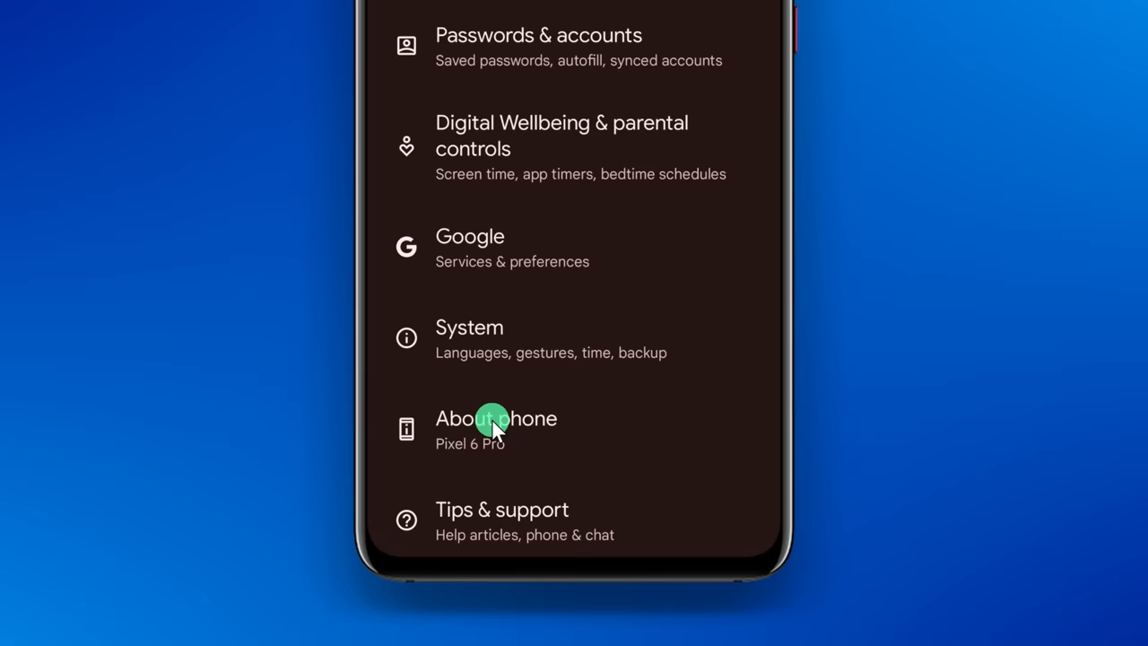
{"action": "left_click", "coordinate": [495, 428]}
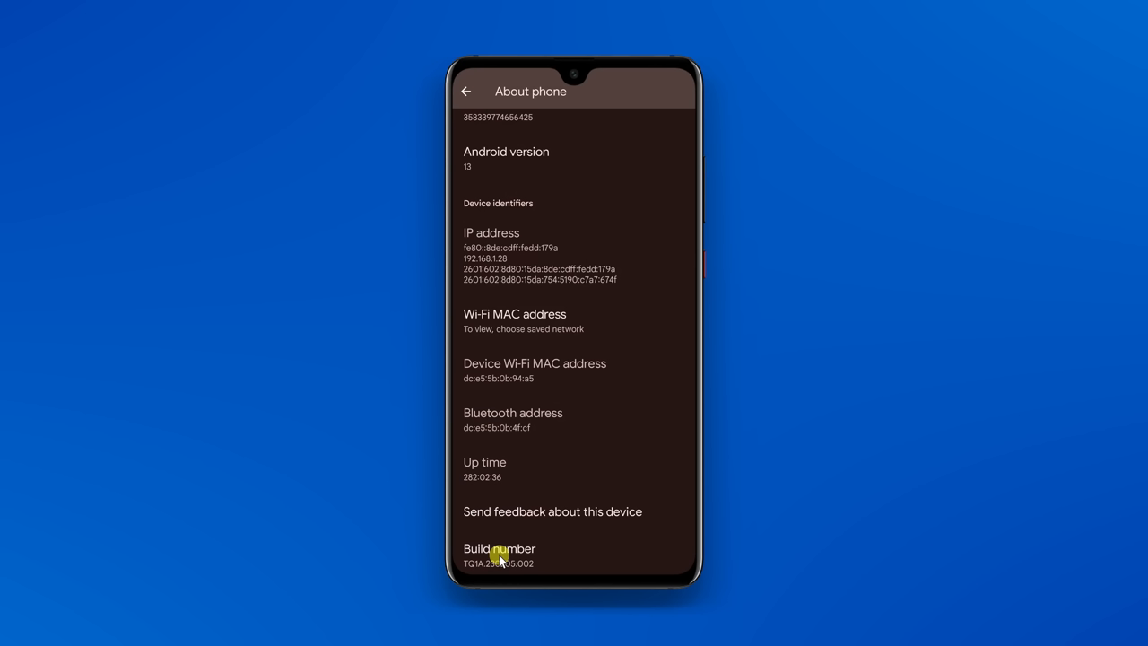
{"action": "scroll", "scroll_direction": "up", "scroll_amount": 3}
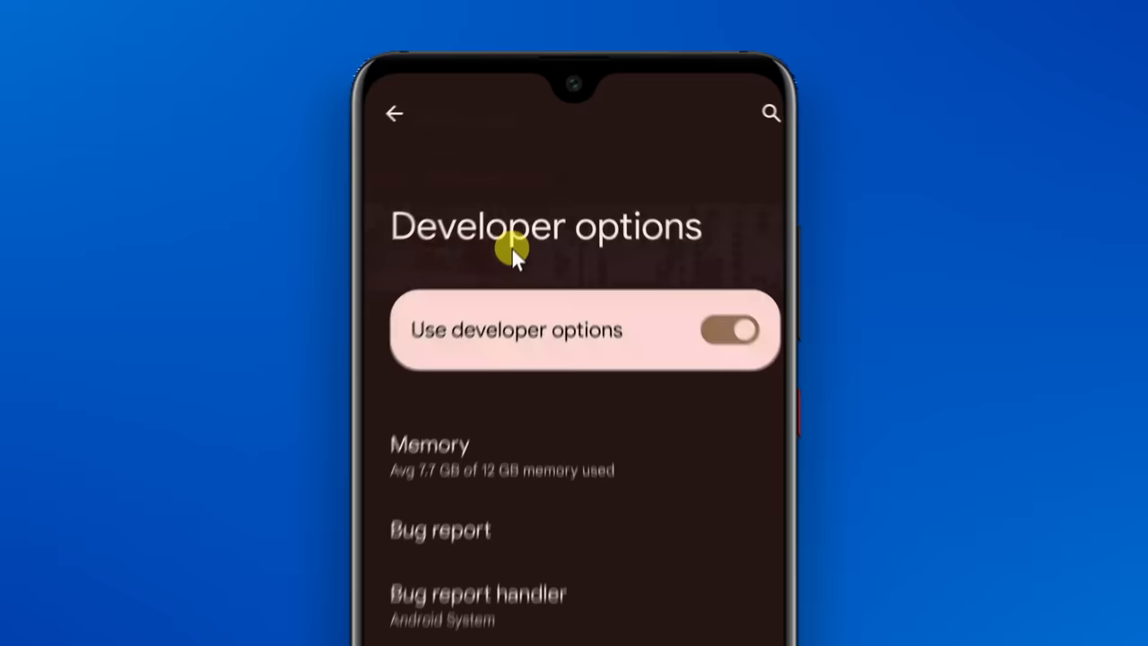
Step: Scroll to the Debugging section and switch on USB debugging
{"action": "scroll", "scroll_direction": "down", "scroll_amount": 3}
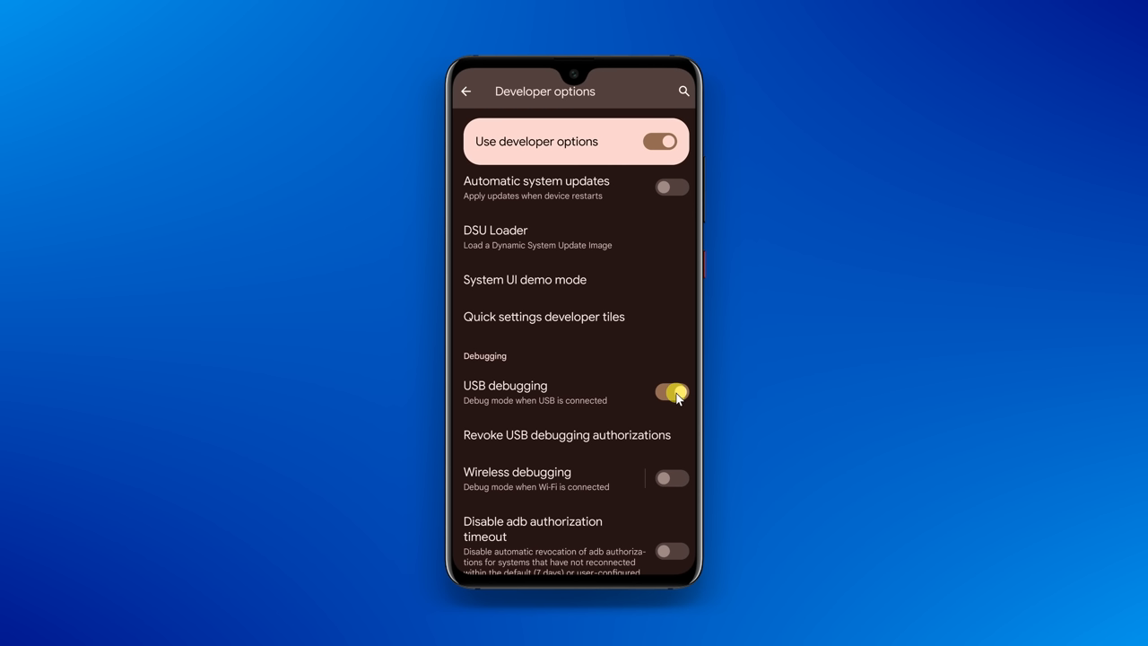
{"action": "left_click", "coordinate": [671, 393]}
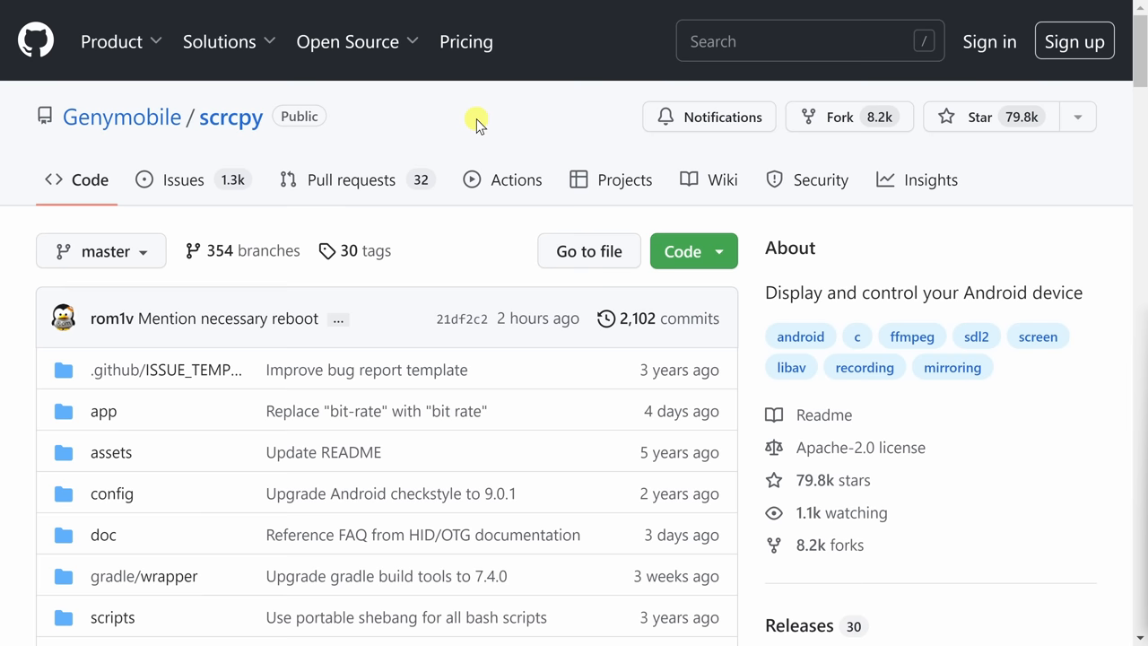
Step: From the README's Windows install page, download scrcpy-win64-v2.0.zip
{"action": "scroll", "scroll_direction": "down", "scroll_amount": 3}
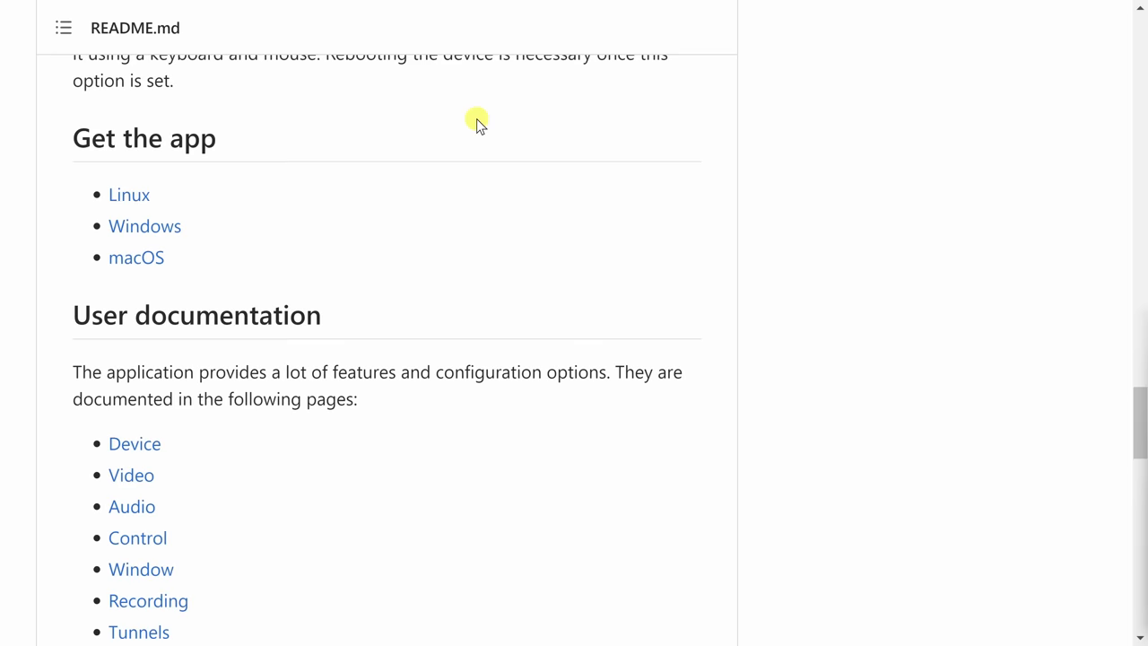
{"action": "left_click", "coordinate": [144, 225]}
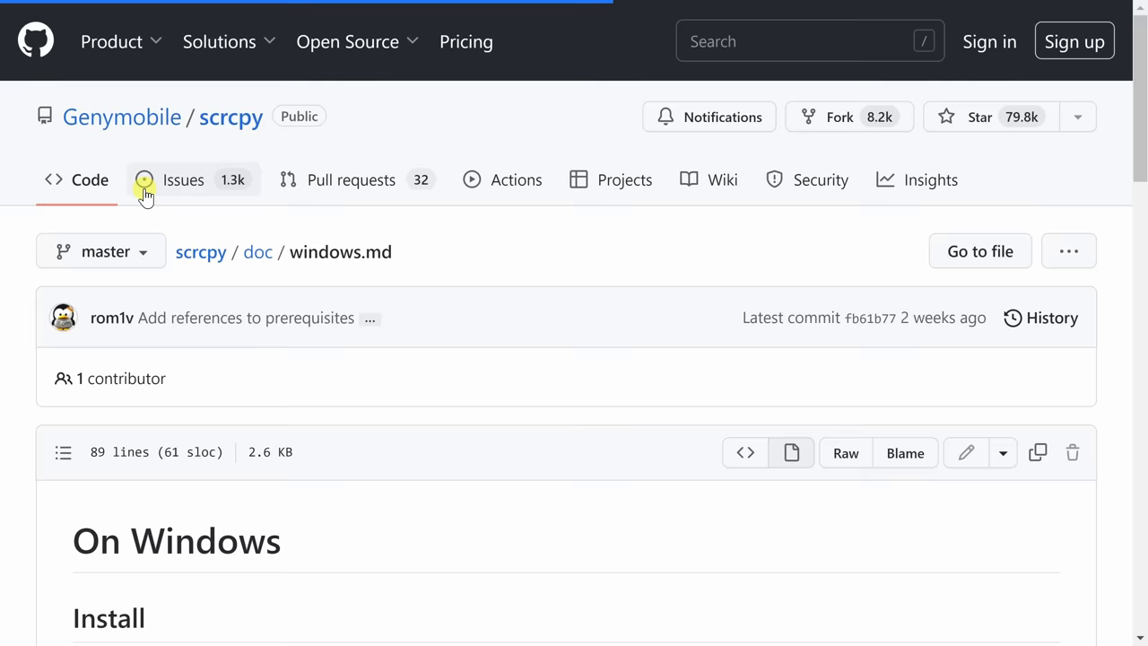
{"action": "scroll", "scroll_direction": "down", "scroll_amount": 3}
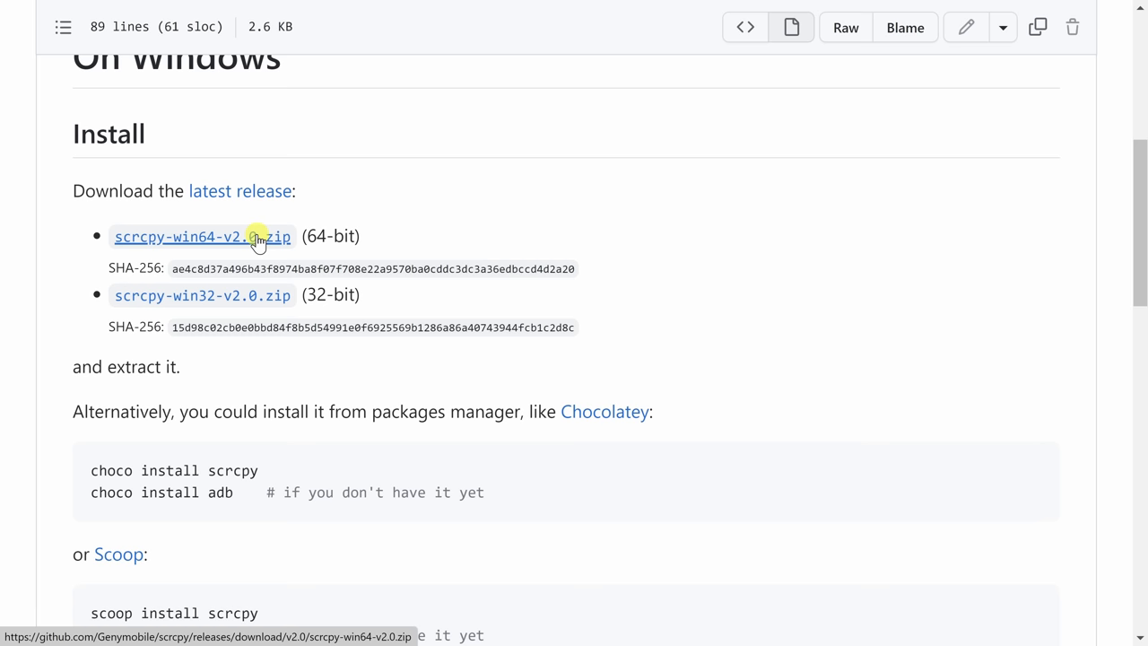
{"action": "left_click", "coordinate": [201, 237]}
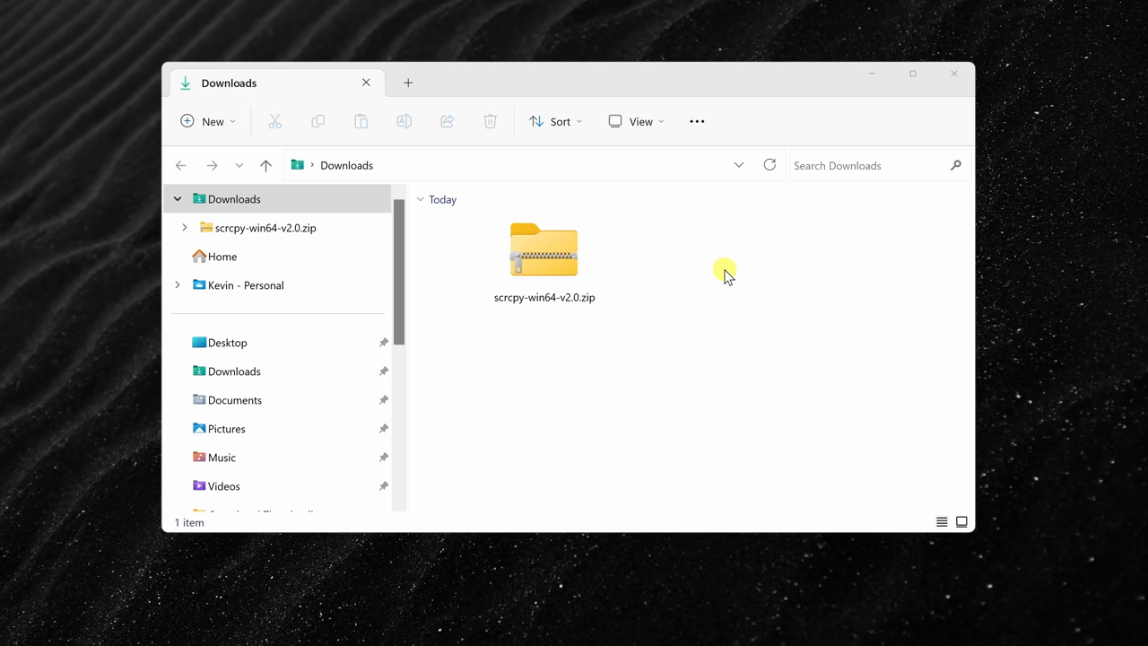
Step: Extract the zip, open the scrcpy-win64-v2.0 folder, and launch scrcpy to mirror the phone
{"action": "right_click", "coordinate": [544, 251]}
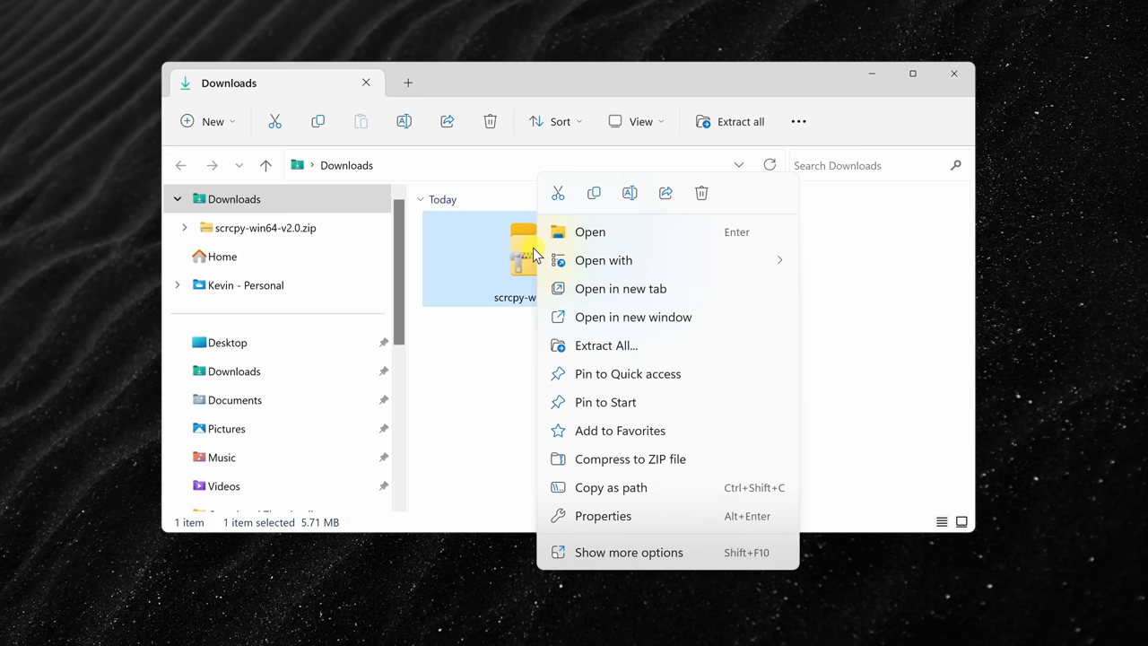
{"action": "left_click", "coordinate": [590, 231]}
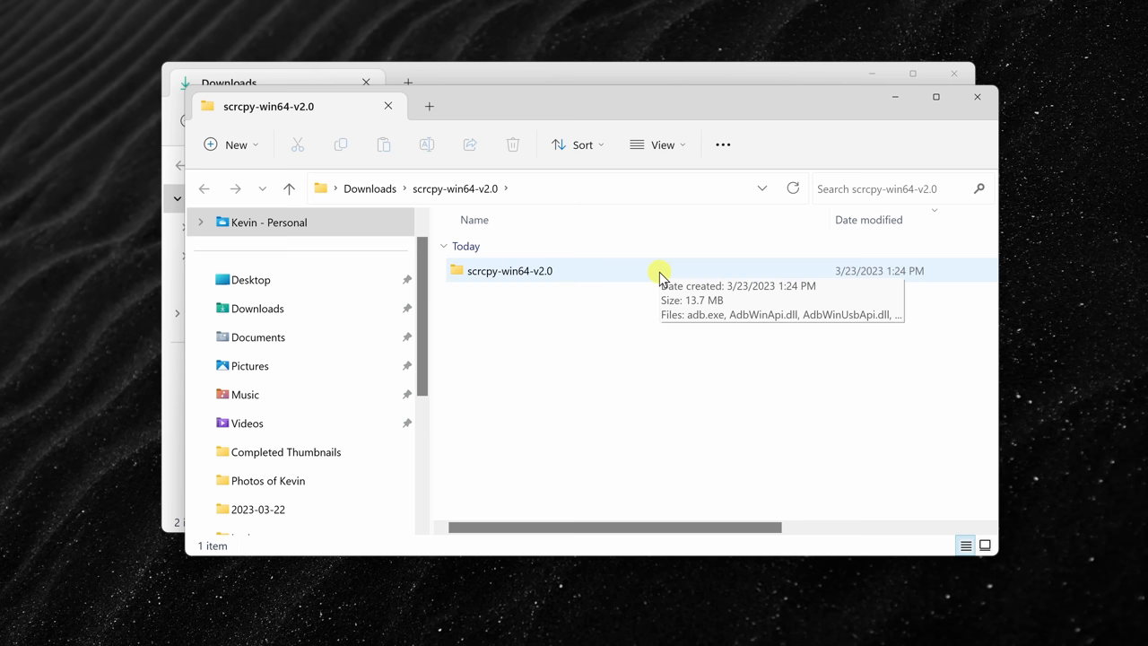
{"action": "double_click", "coordinate": [510, 270]}
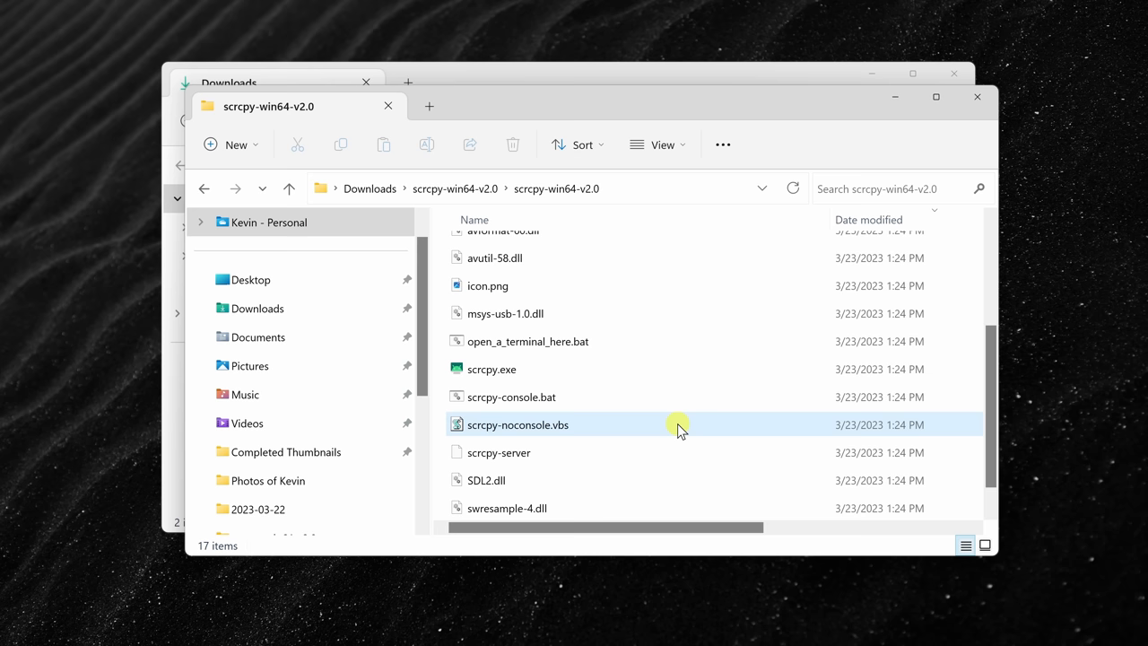
{"action": "double_click", "coordinate": [517, 424]}
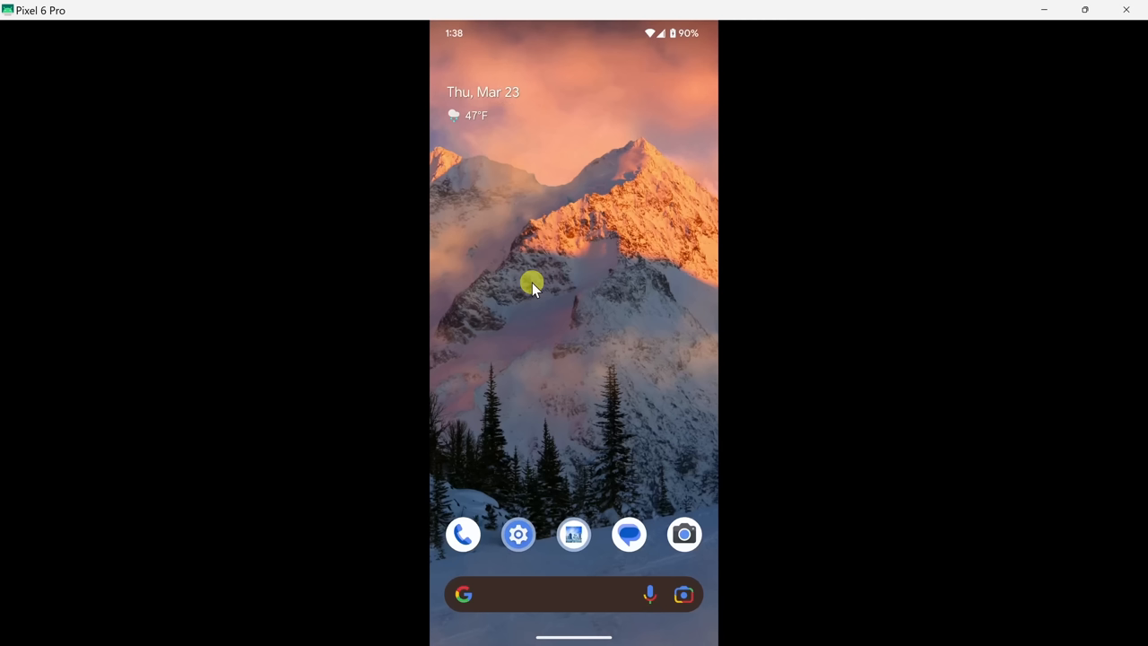
{"action": "mouse_move", "coordinate": [1117, 44]}
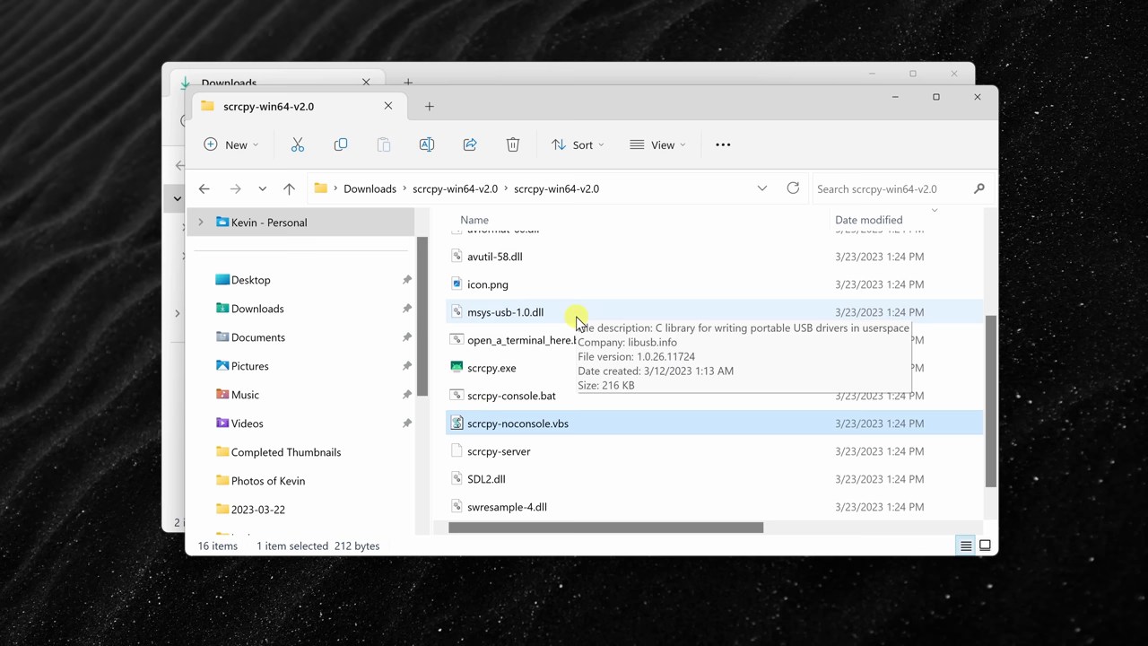
{"action": "mouse_move", "coordinate": [535, 429]}
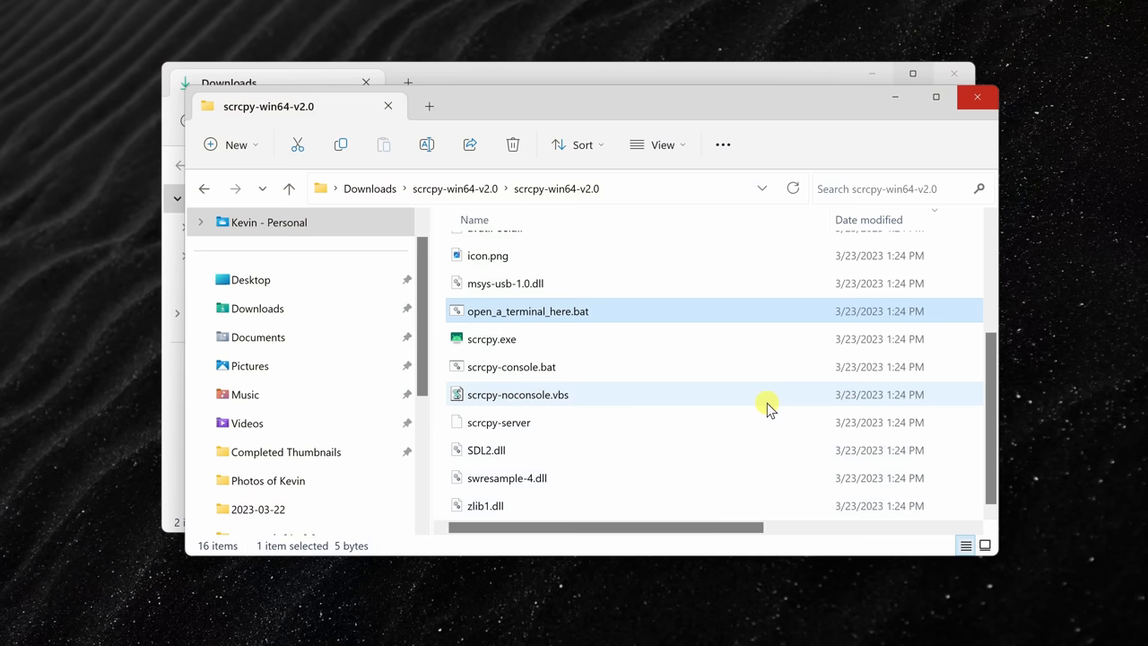
Step: Run open_a_terminal_here.bat from the scrcpy-win64-v2.0 folder
{"action": "double_click", "coordinate": [528, 310]}
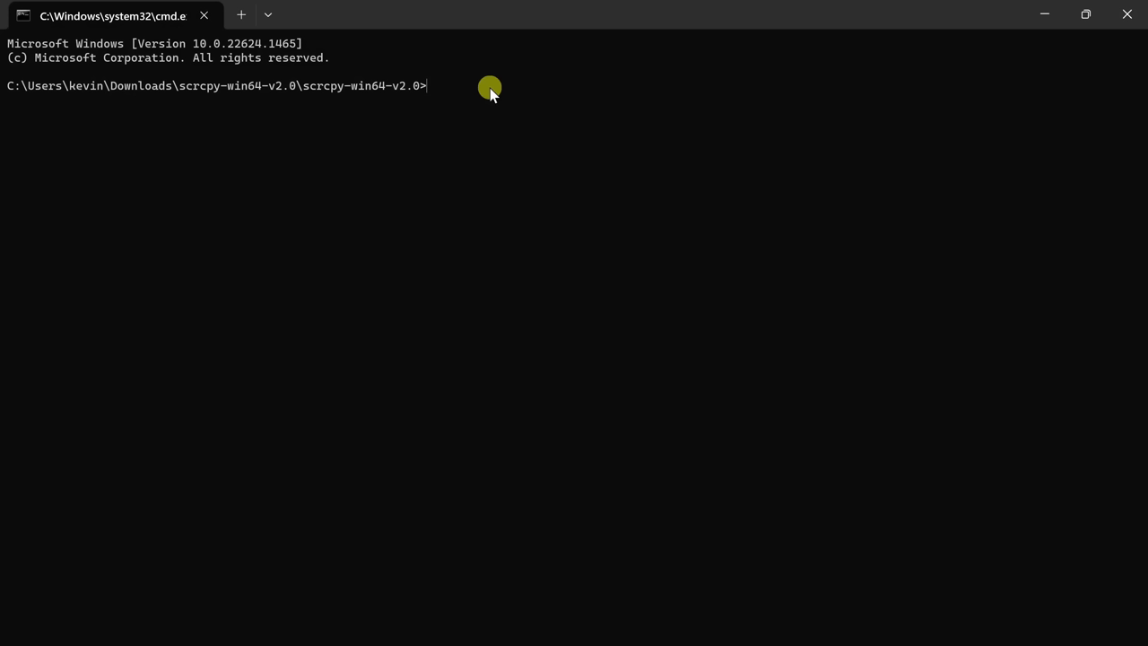
Step: Run scrcpy --help and scroll through the options down to Shortcuts
{"action": "type", "text": "scrcpy --help"}
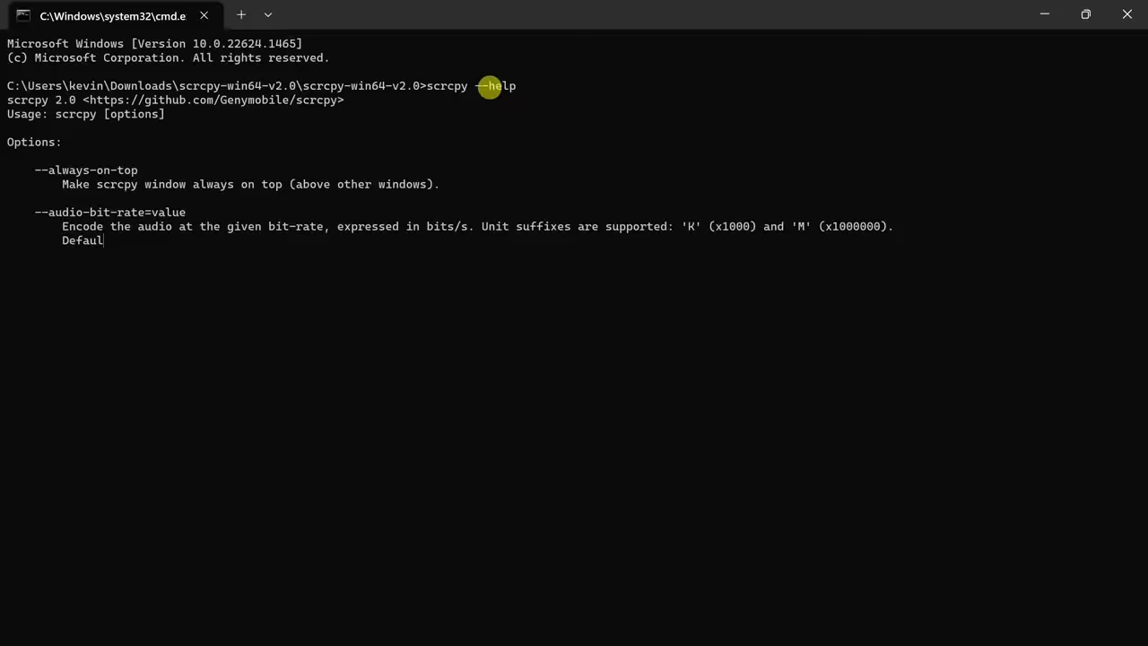
{"action": "scroll", "scroll_direction": "down", "scroll_amount": 3}
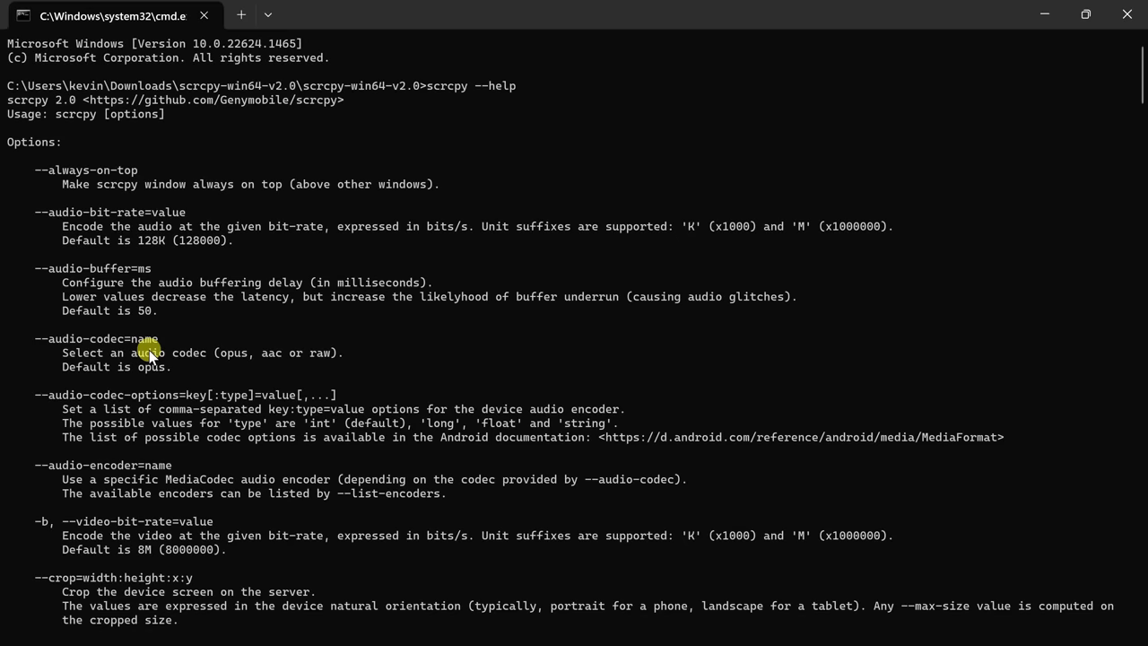
{"action": "scroll", "scroll_direction": "down", "scroll_amount": 3}
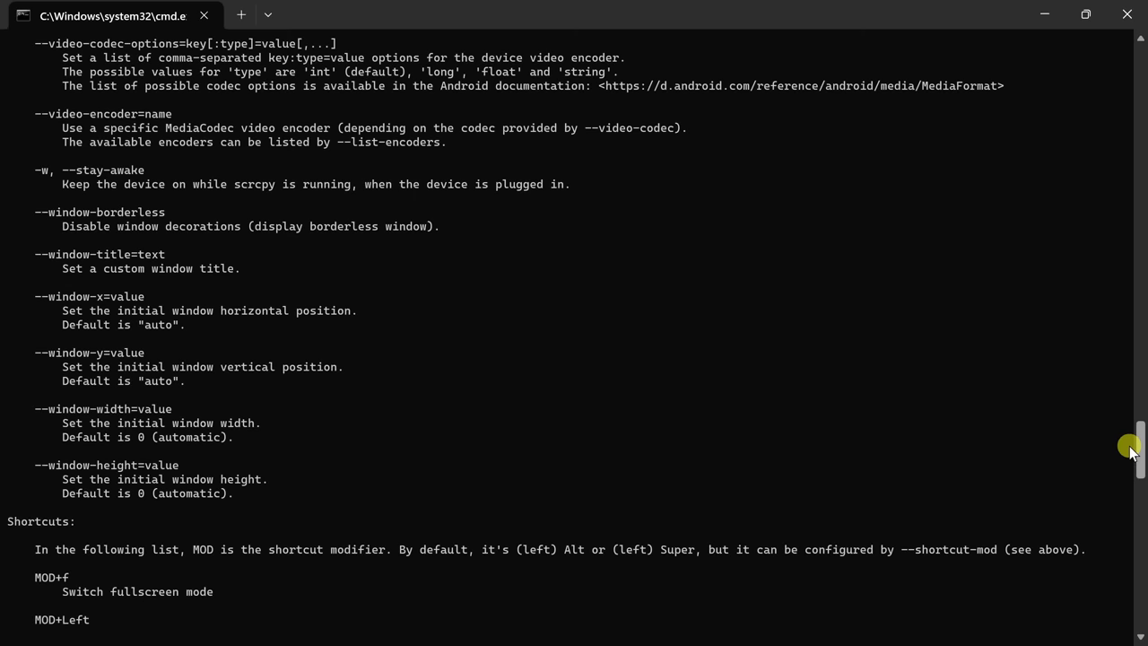
{"action": "scroll", "scroll_direction": "down", "scroll_amount": 3}
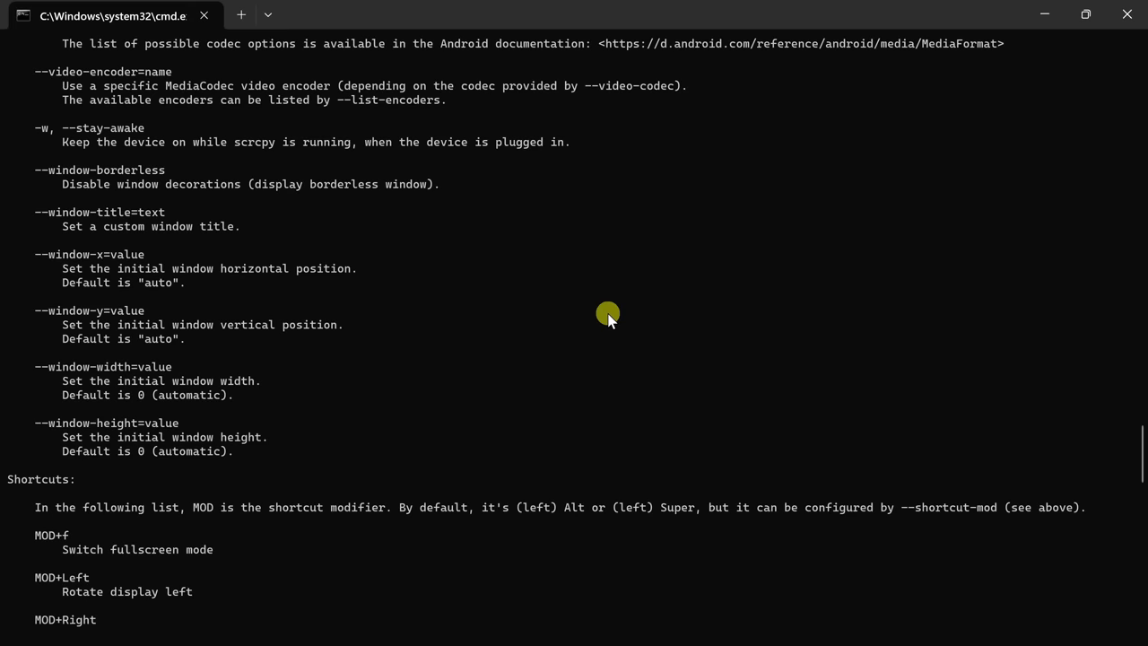
{"action": "scroll", "scroll_direction": "down", "scroll_amount": 3}
{"action": "type", "text": "scrcpy -r g"}
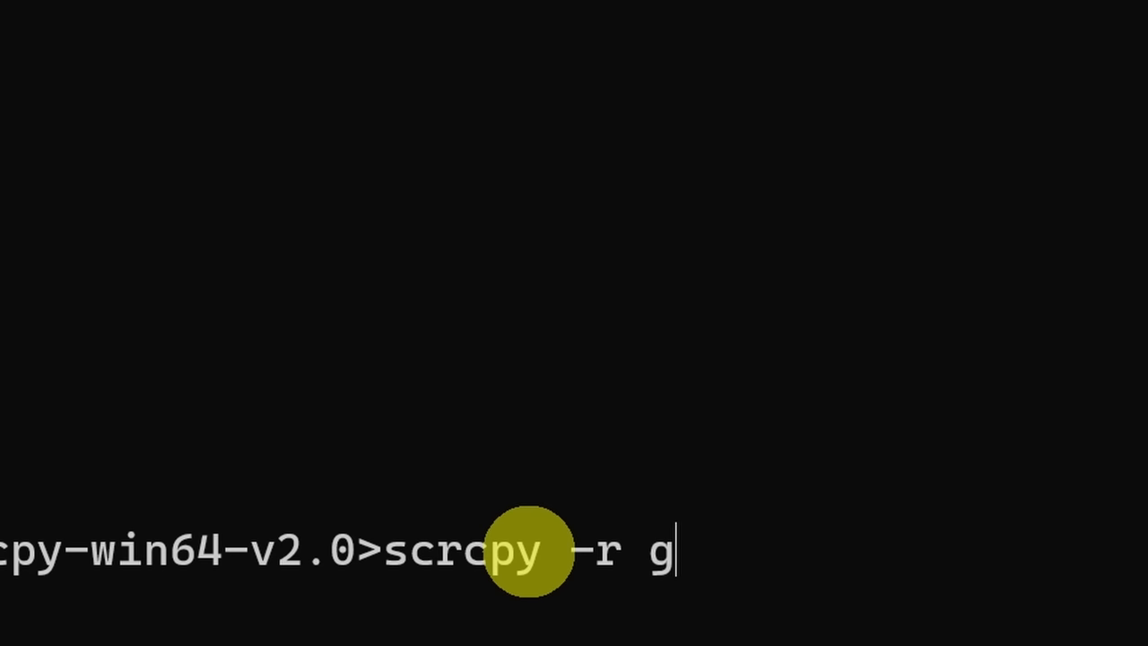
Step: Run scrcpy -r gameplay.mp4 to mirror and record the phone screen
{"action": "type", "text": "ameplay"}
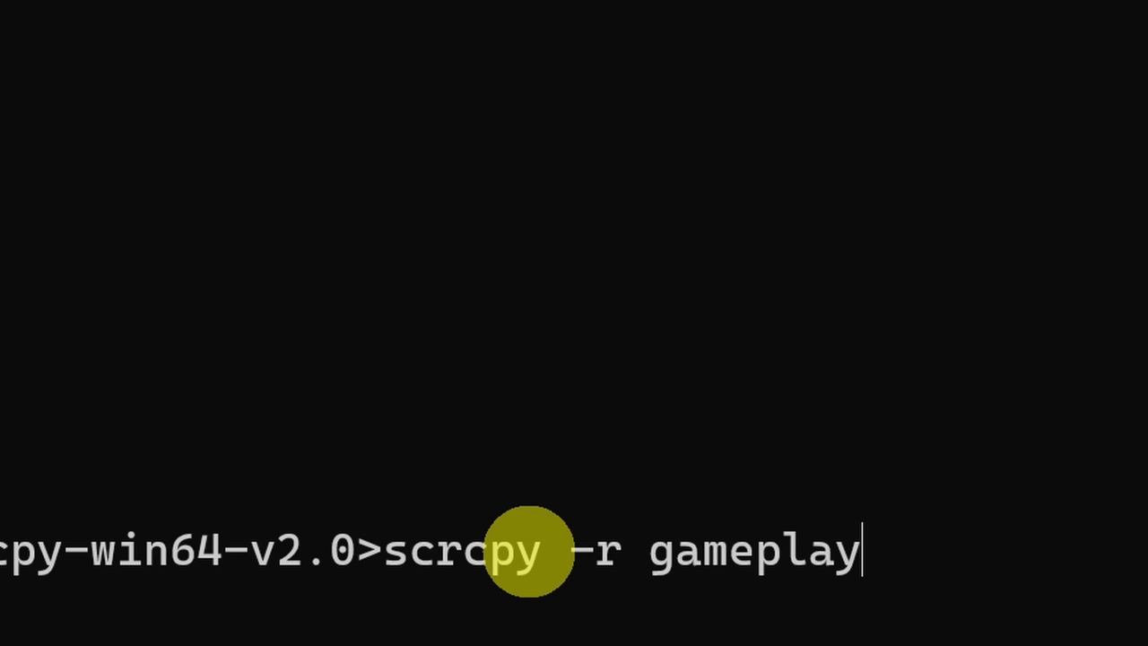
{"action": "key", "text": "Enter"}
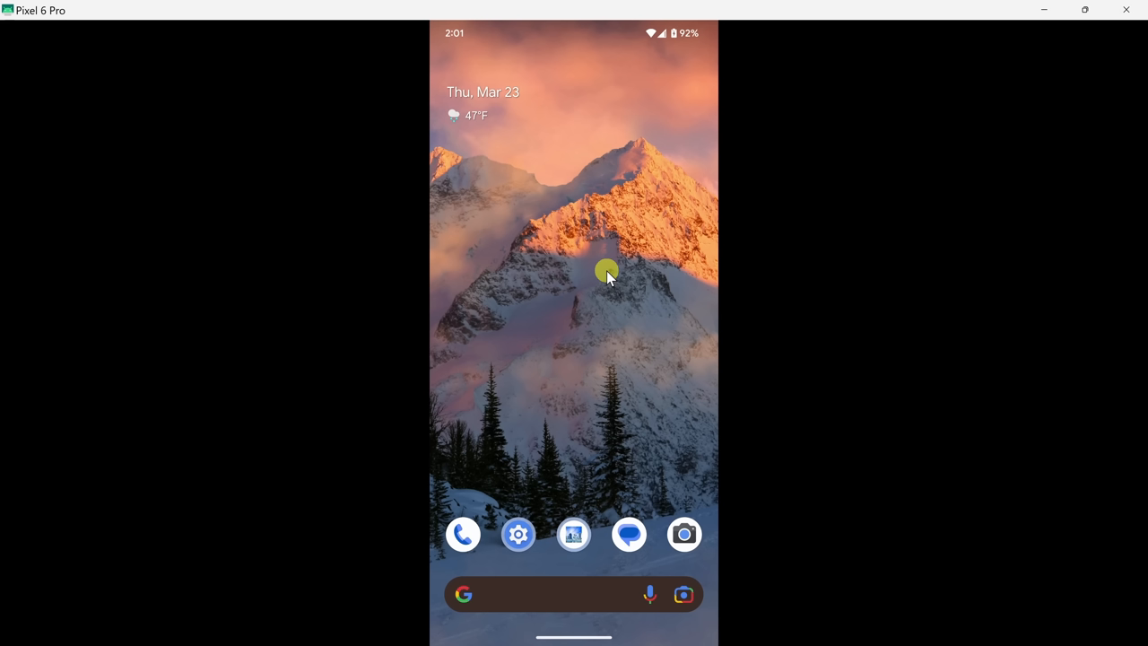
{"action": "mouse_move", "coordinate": [555, 391]}
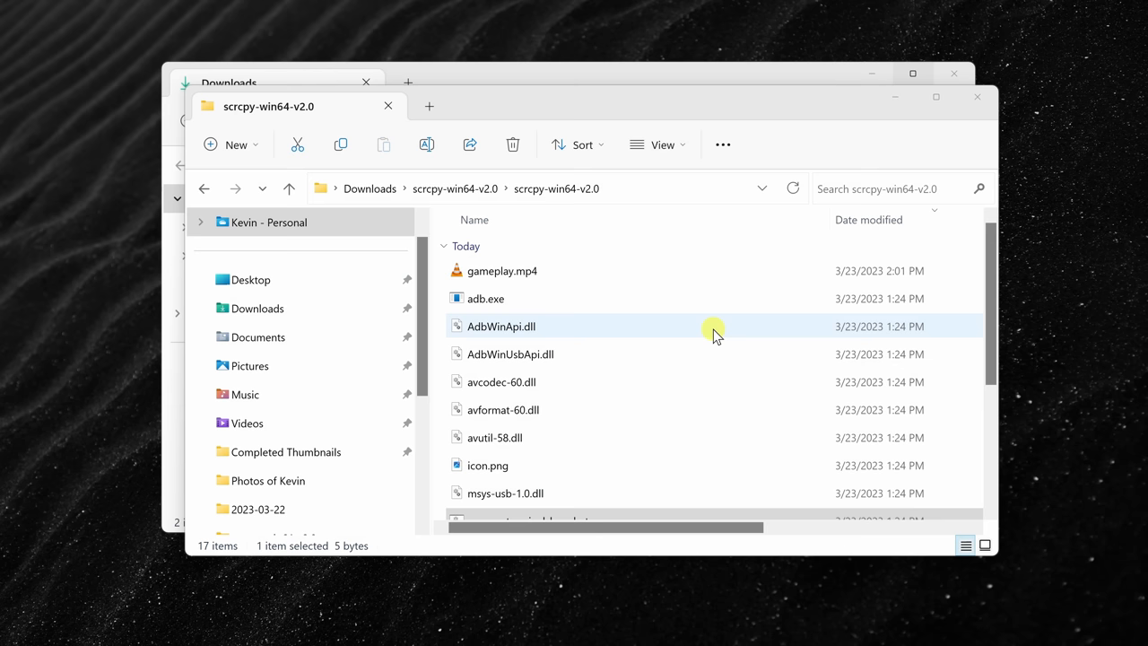
Step: Confirm gameplay.mp4 in the folder, then open a new terminal via open_a_terminal_here.bat
{"action": "scroll", "scroll_direction": "down", "scroll_amount": 3}
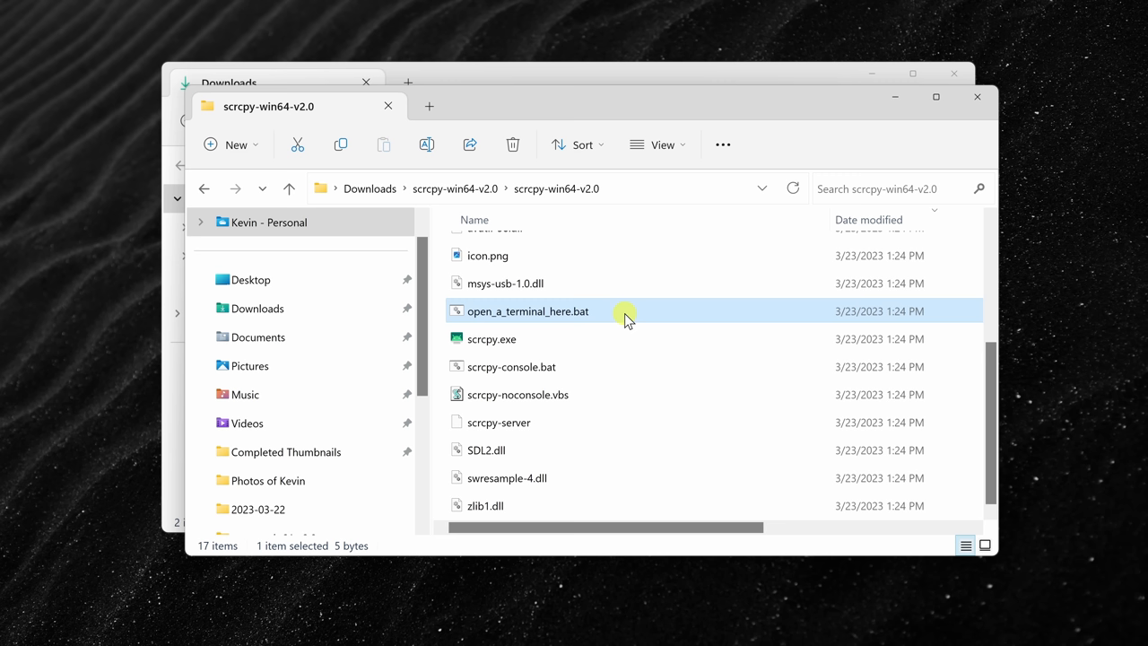
{"action": "double_click", "coordinate": [527, 310]}
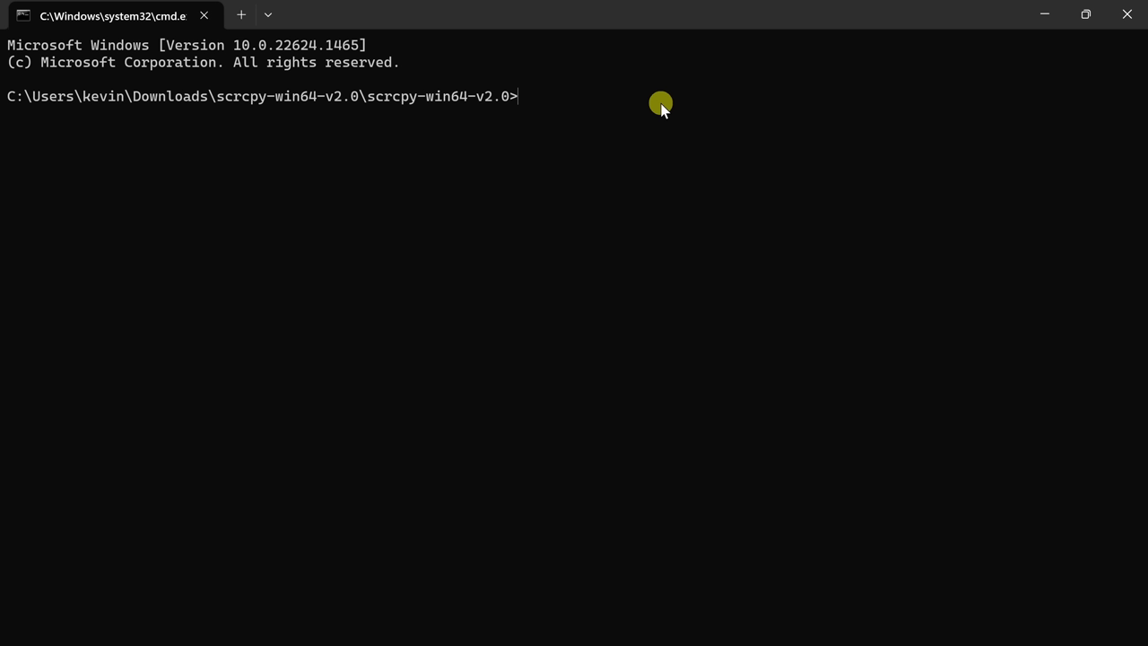
Step: Run scrcpy --tcpip, see the 192.168.1.28:5555 connection error, and retype the command
{"action": "type", "text": "Scrcpy  --tcpip"}
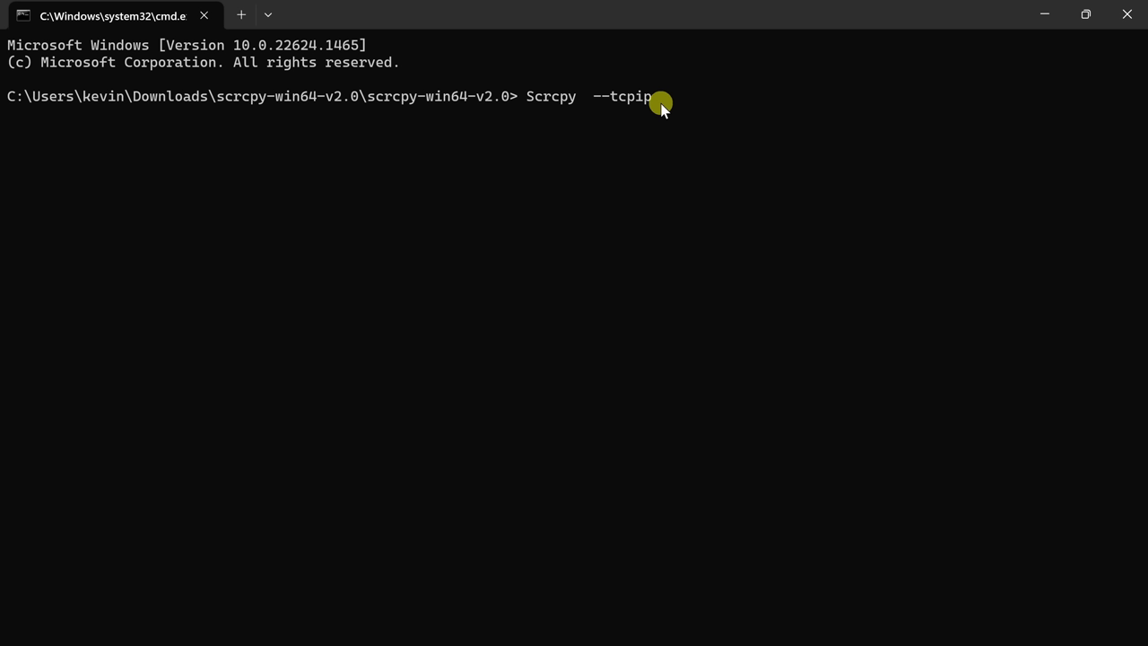
{"action": "key", "text": "Enter"}
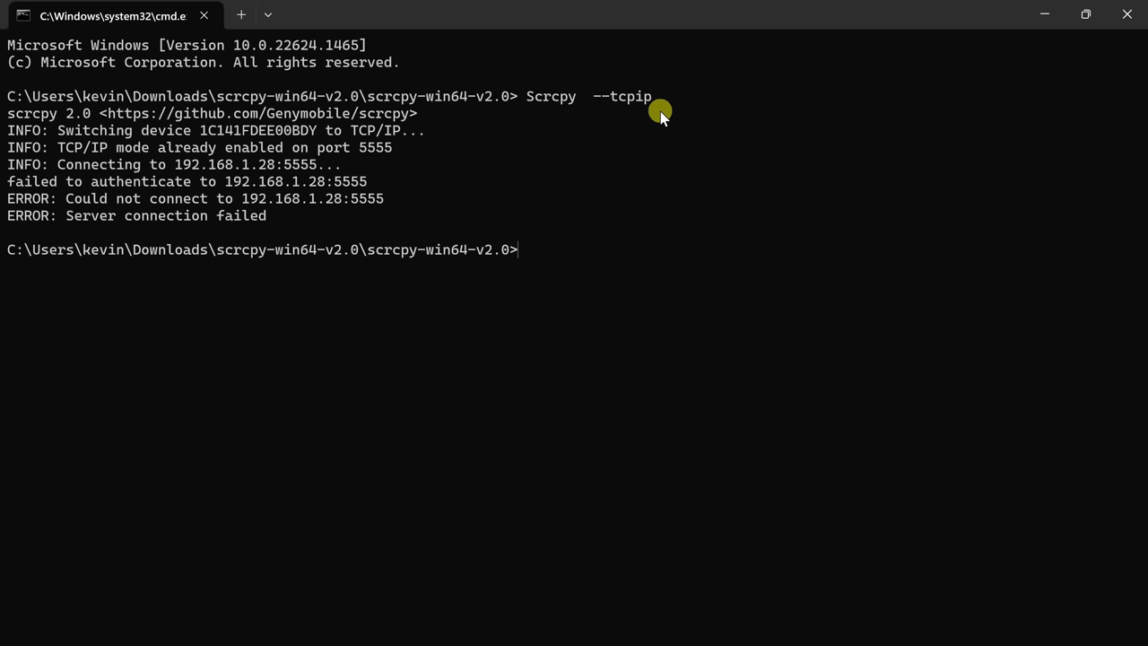
{"action": "type", "text": "Scrcpy  --tcpip"}
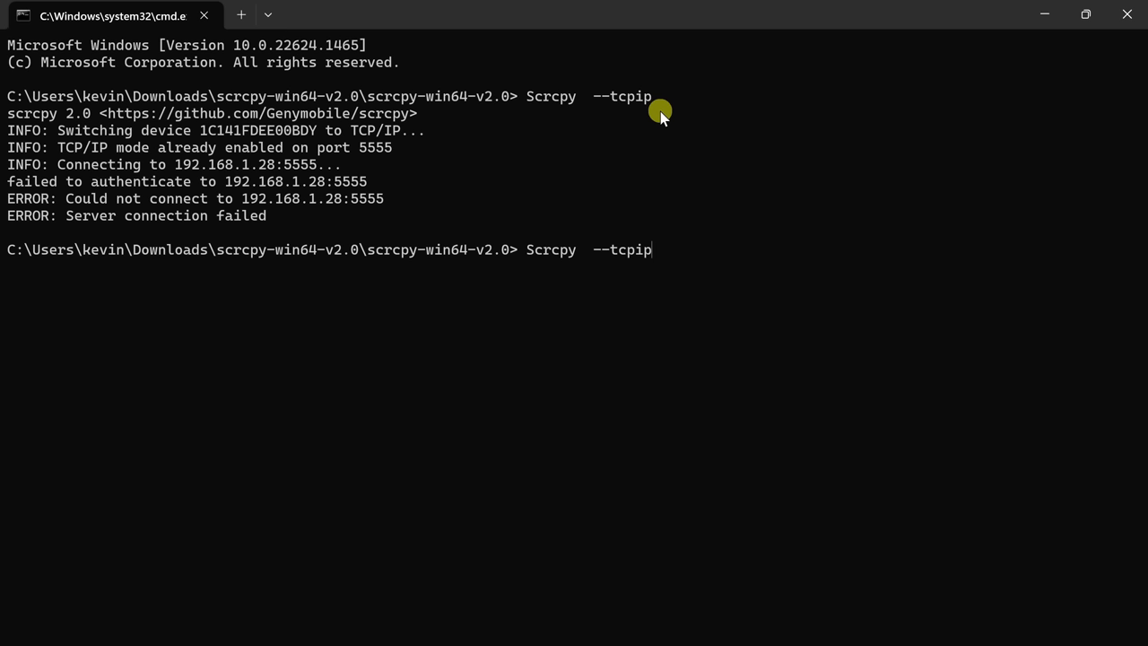